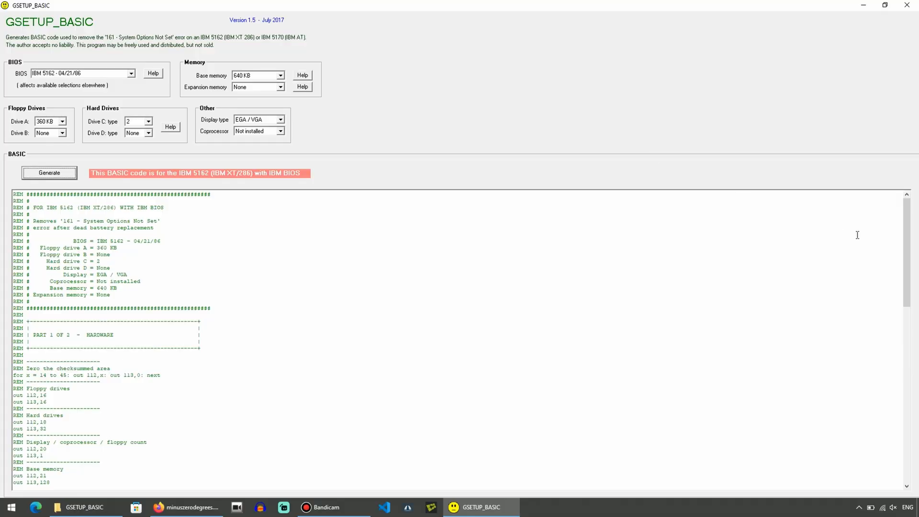
mouse_move(906, 258)
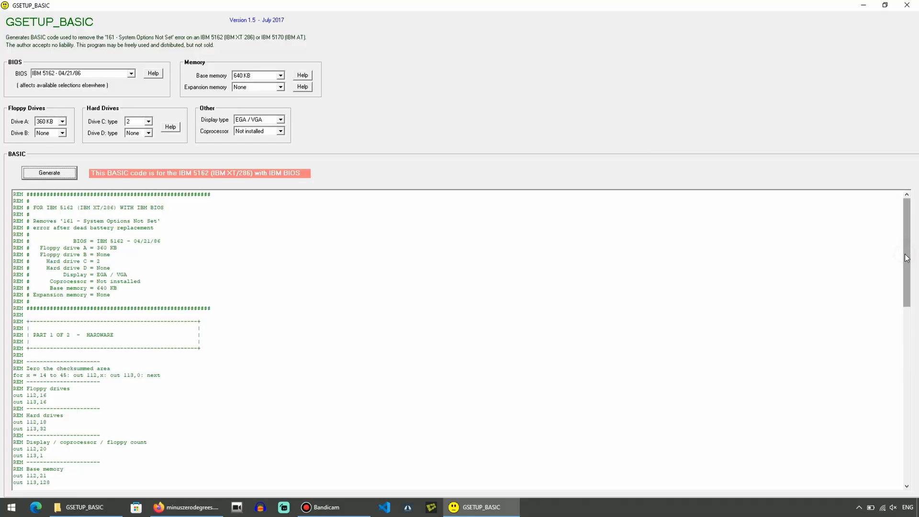
scroll(down, 3)
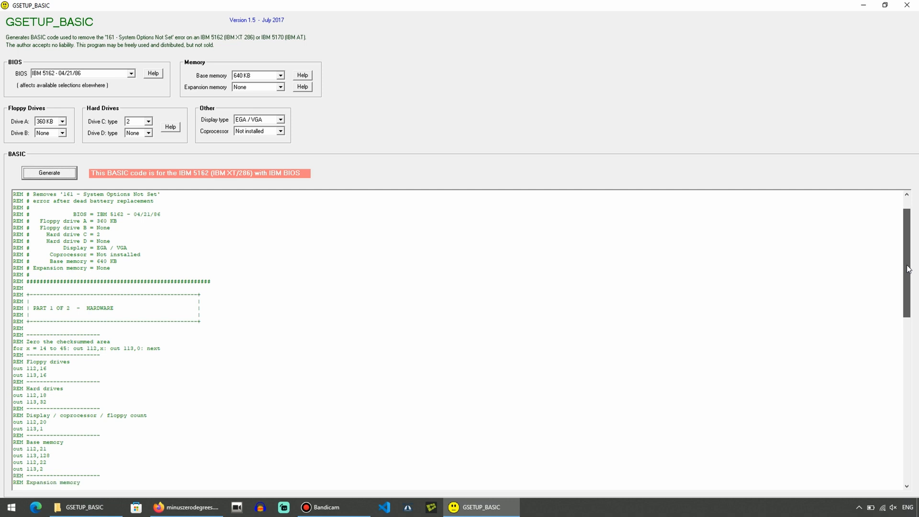
scroll(down, 3)
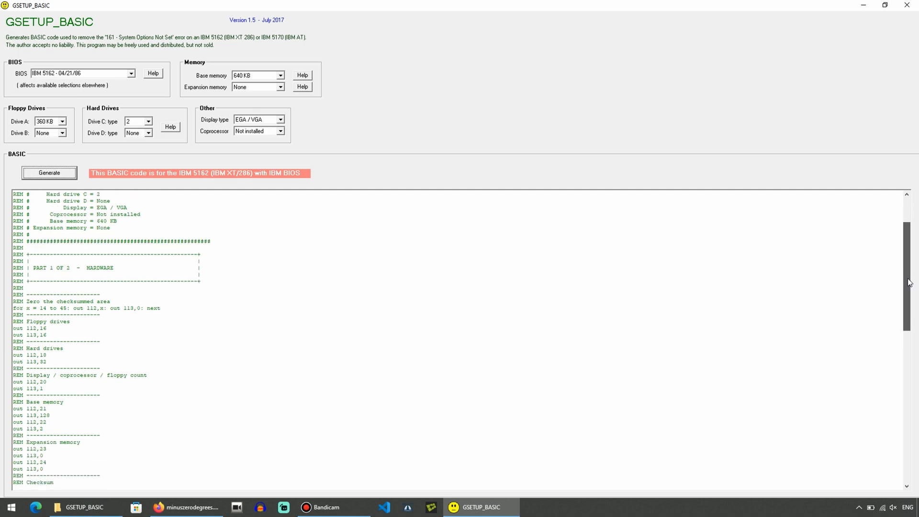
scroll(down, 3)
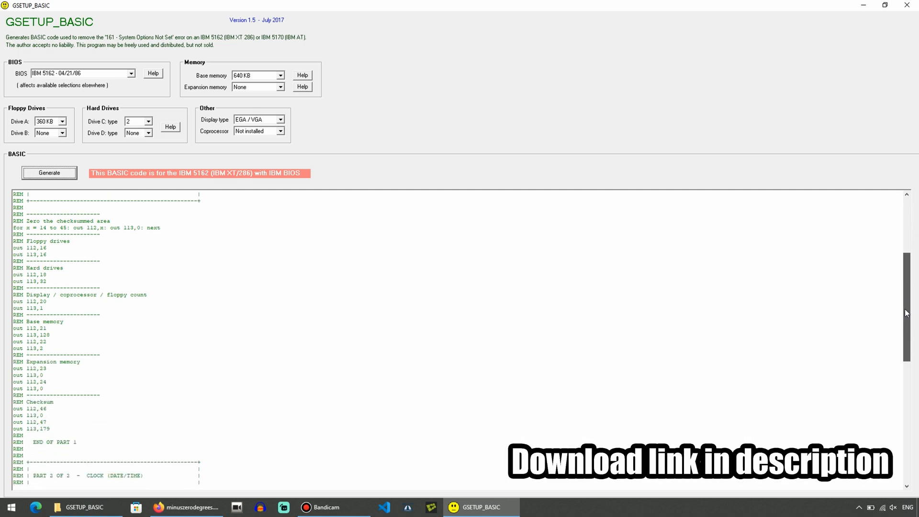